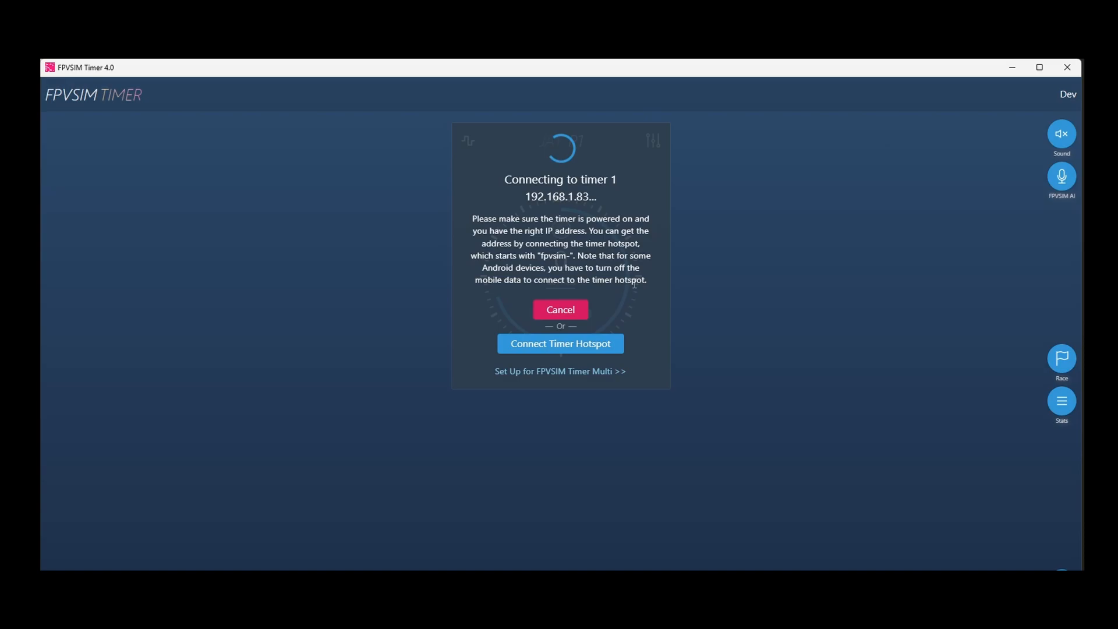
mouse_move(666, 266)
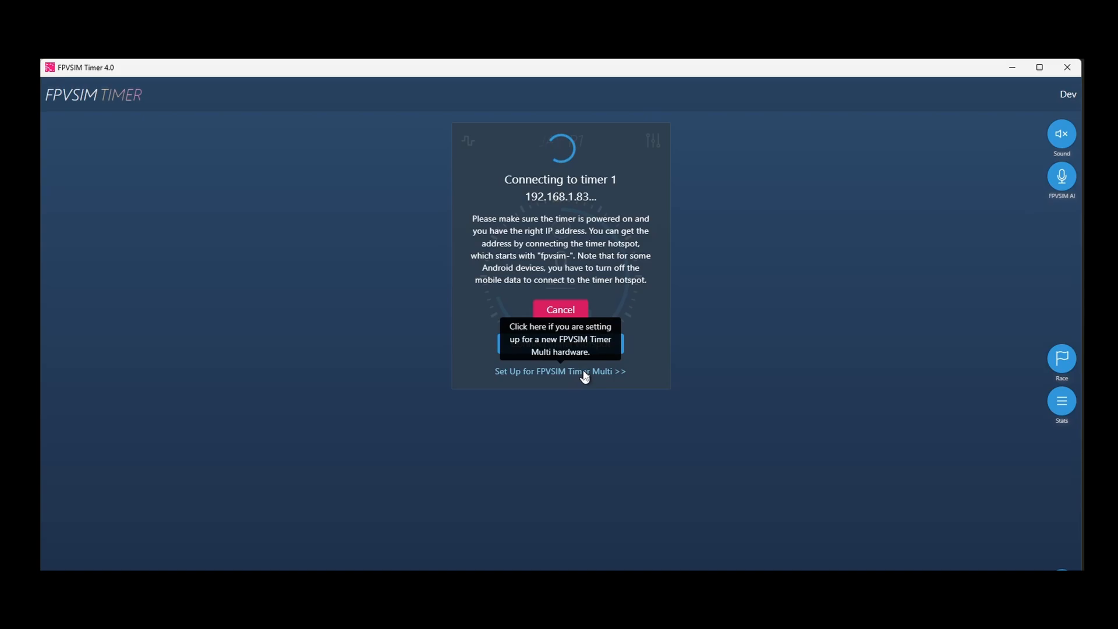
mouse_move(541, 382)
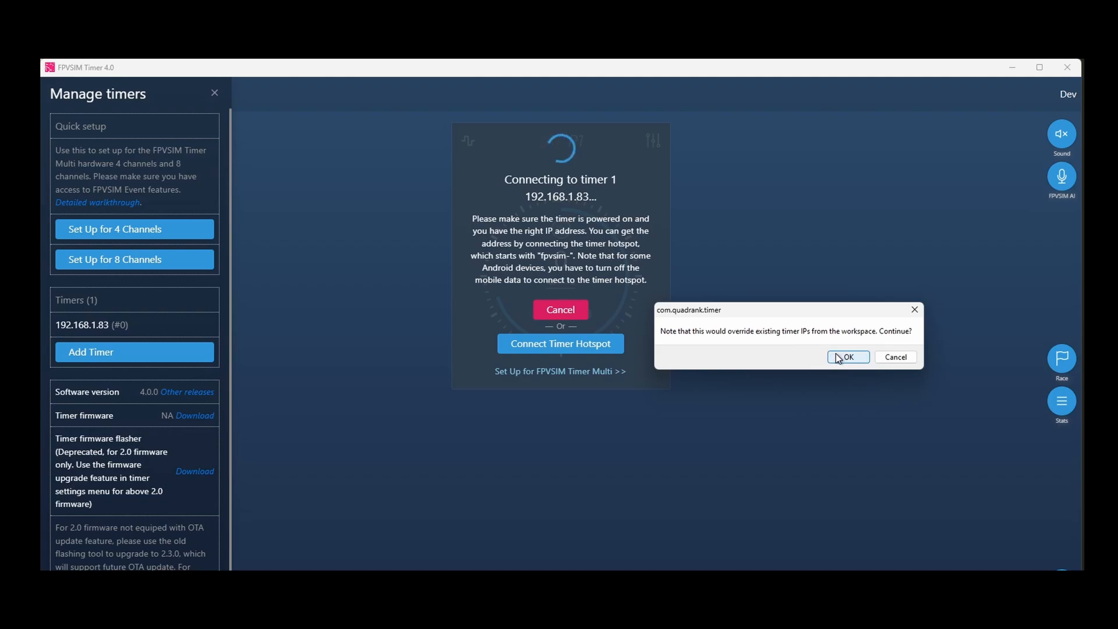
mouse_move(682, 249)
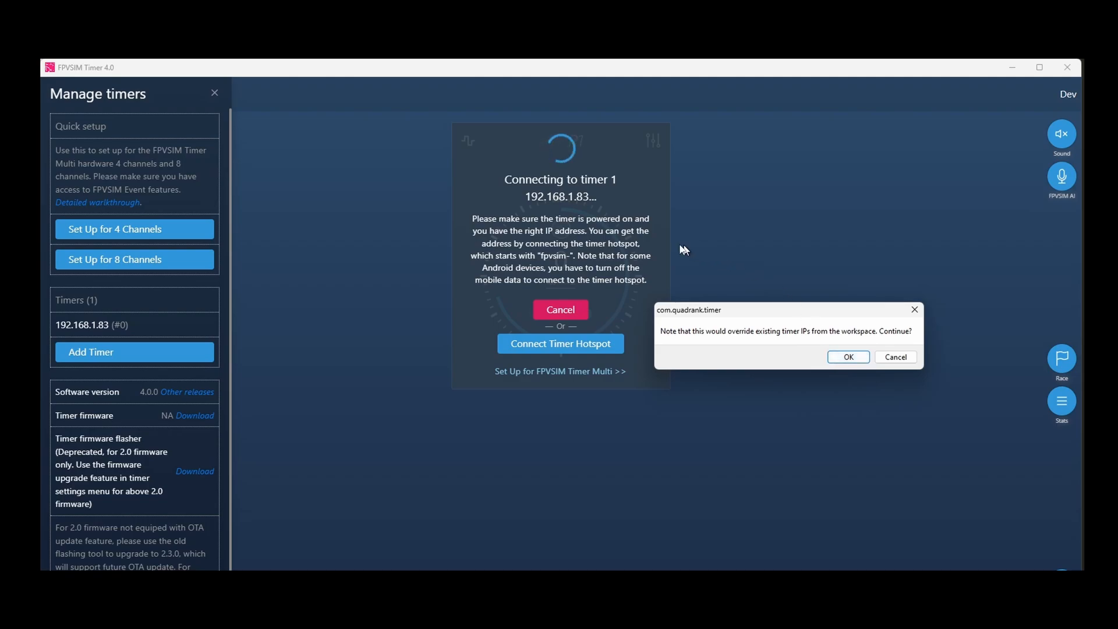
mouse_move(602, 195)
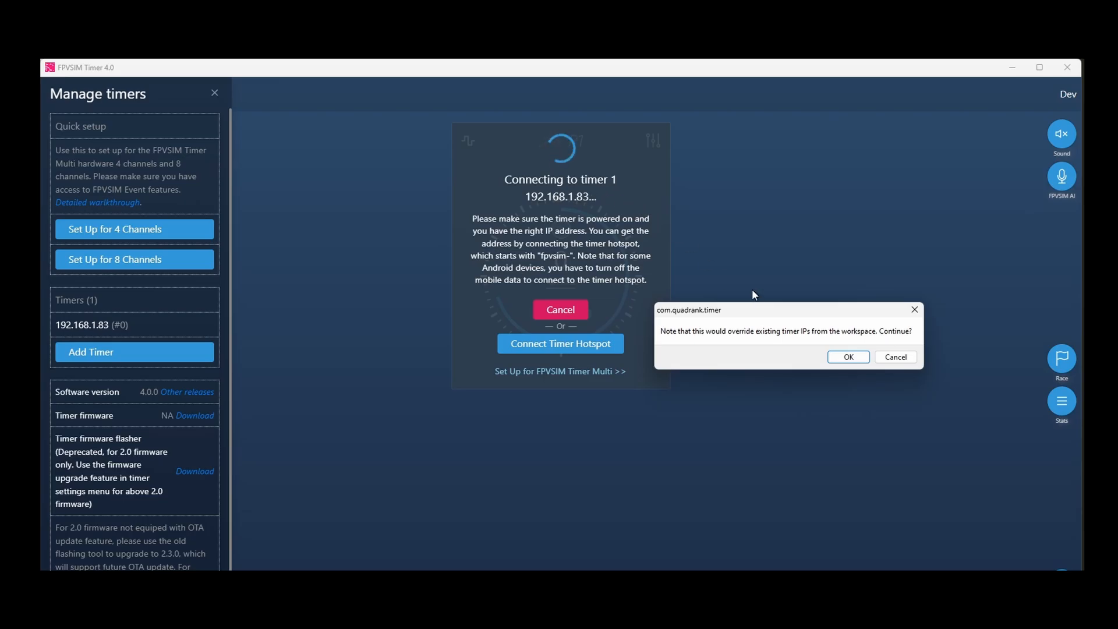
Step: Confirm the IP override so timers R1, R3, R5, R7 connect, then close Manage timers
click(847, 356)
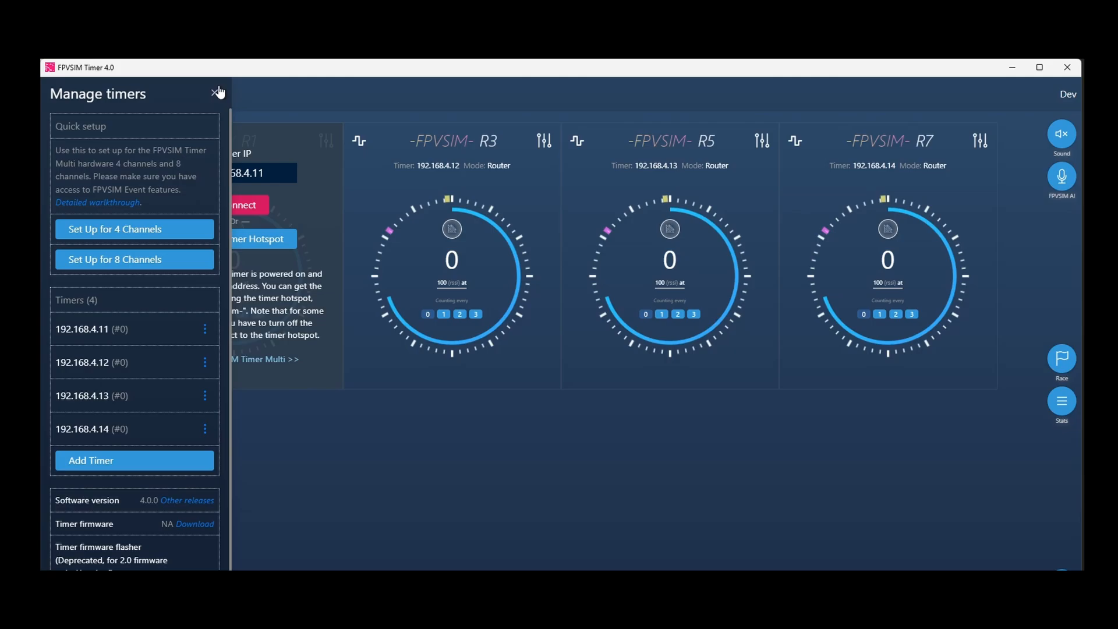
click(218, 93)
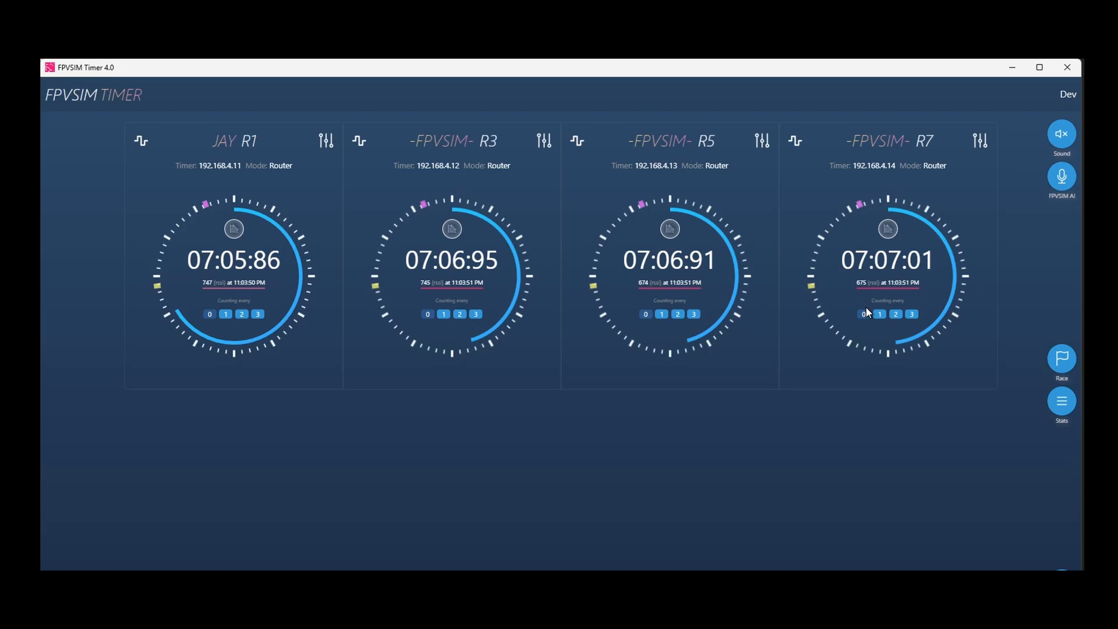
mouse_move(856, 318)
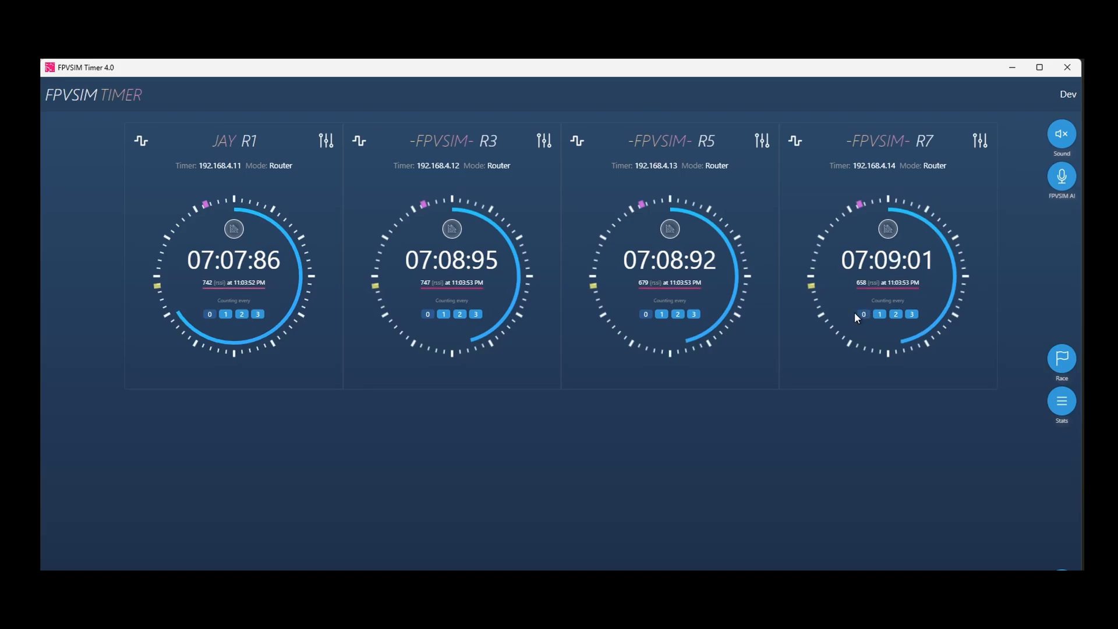
Step: Enter and exit the race view, then show timer R3's settings with RSSI graph and IP details
click(1063, 360)
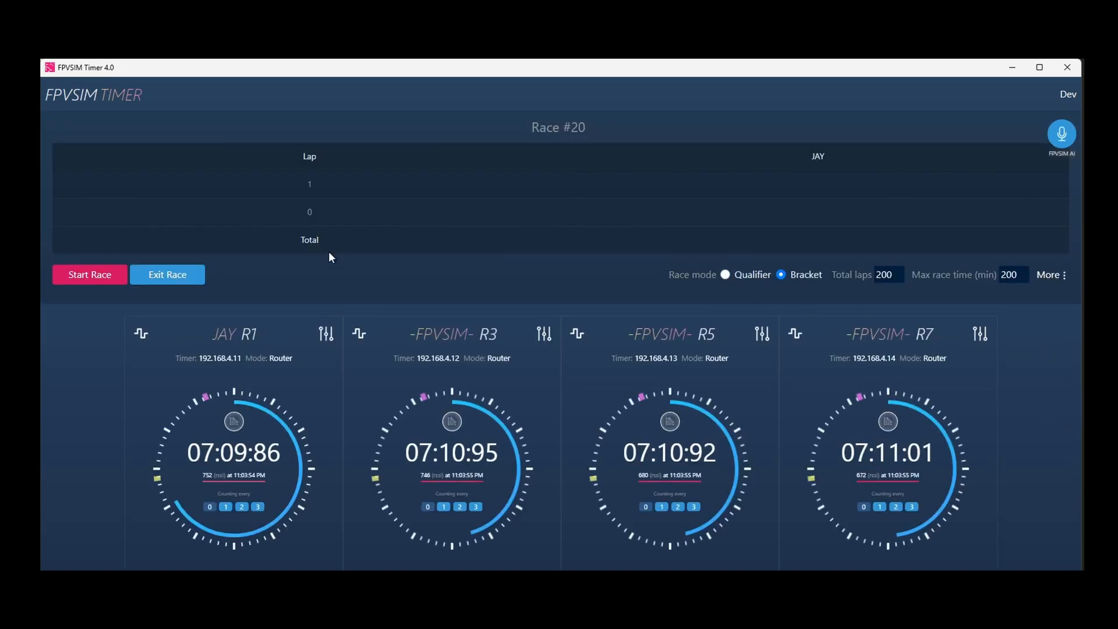
click(89, 275)
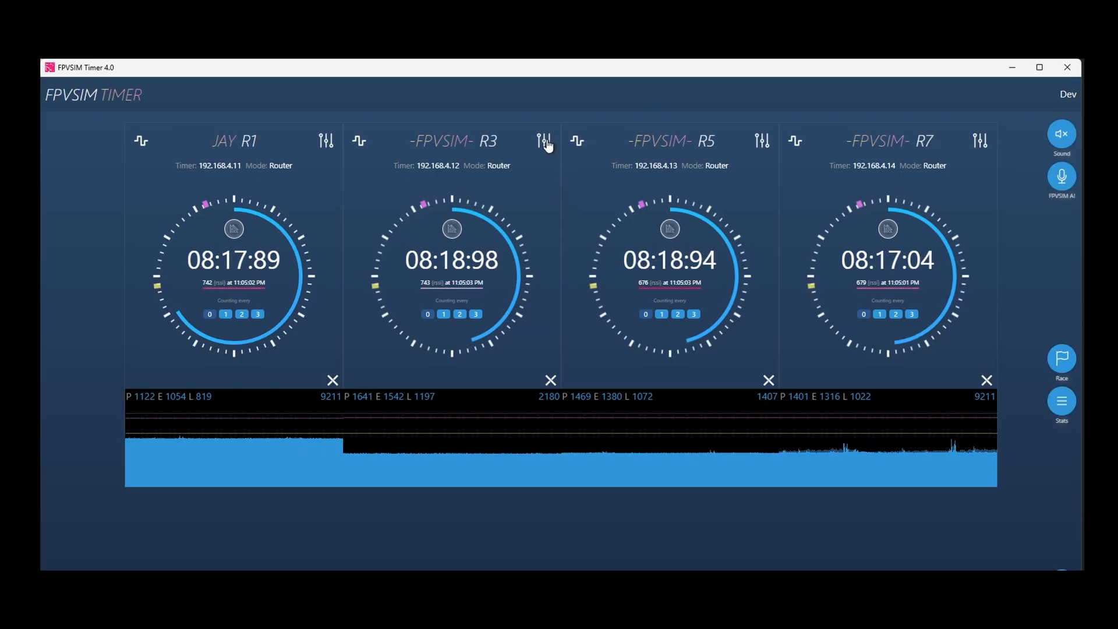
click(545, 140)
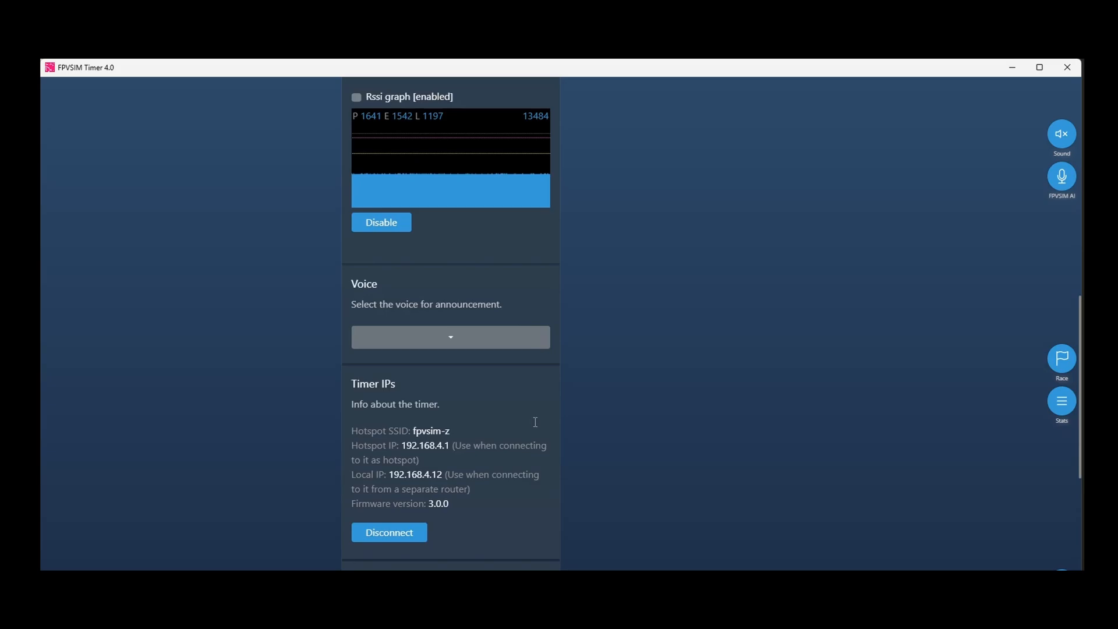
scroll(down, 3)
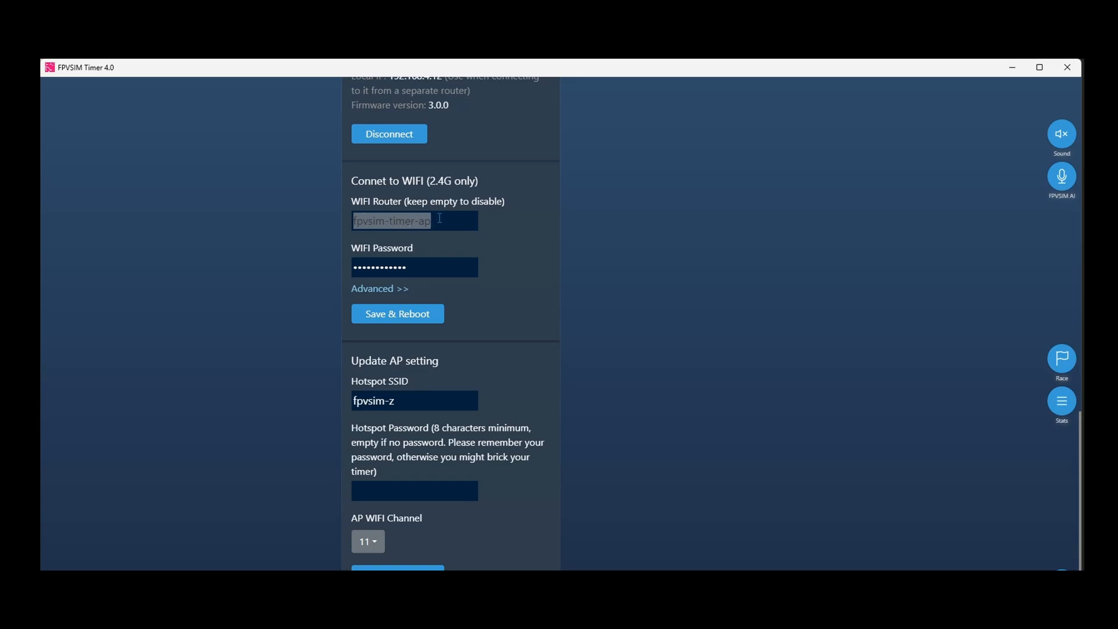
click(413, 220)
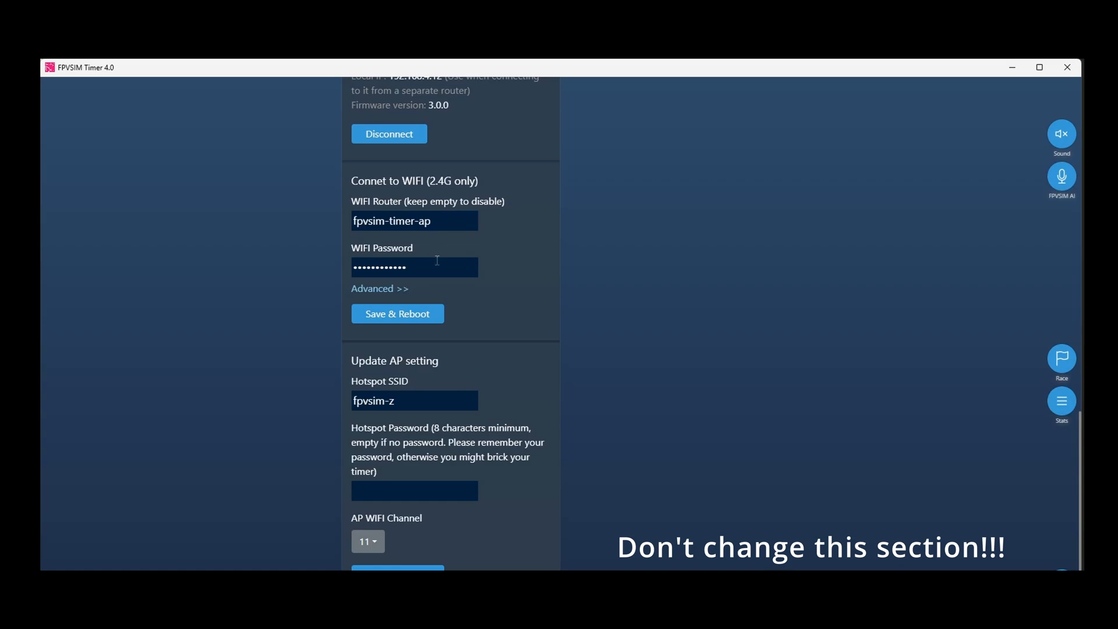
scroll(down, 3)
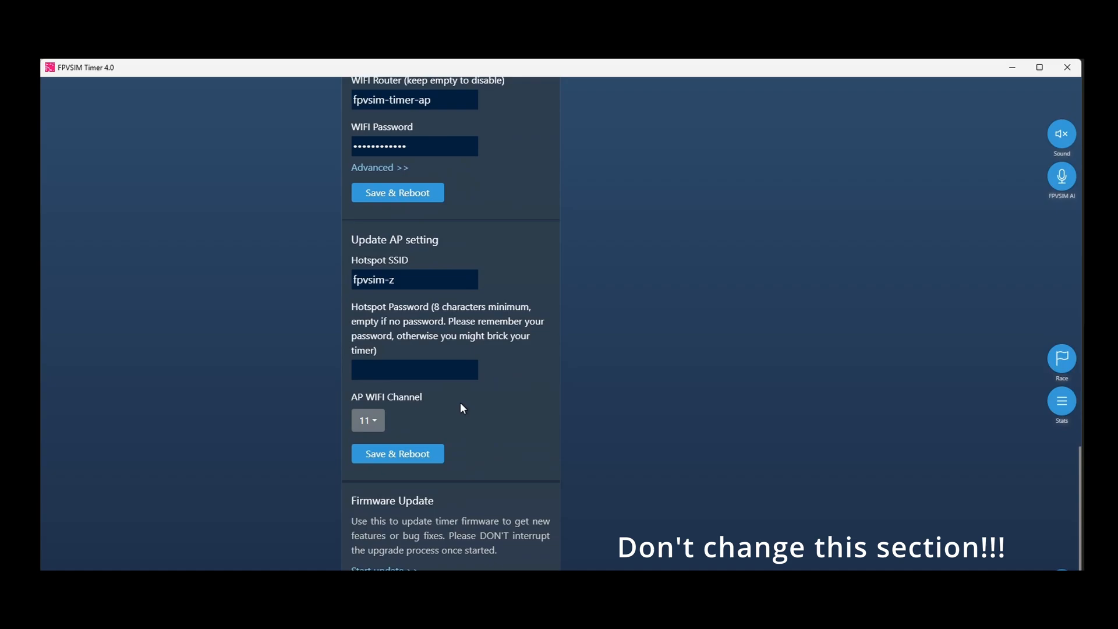
mouse_move(369, 421)
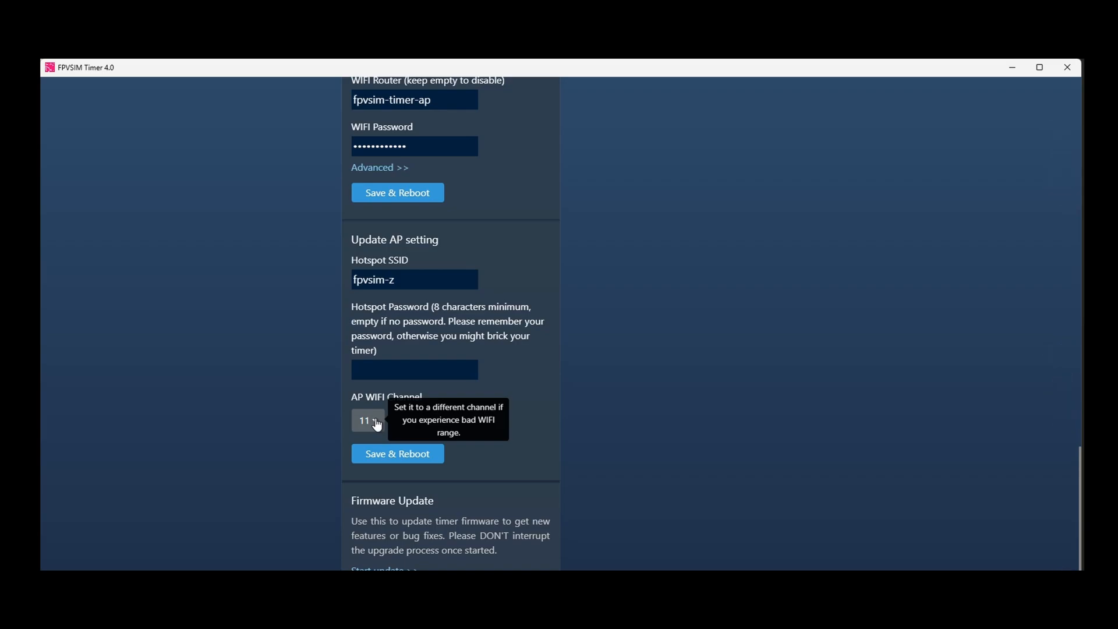
click(371, 419)
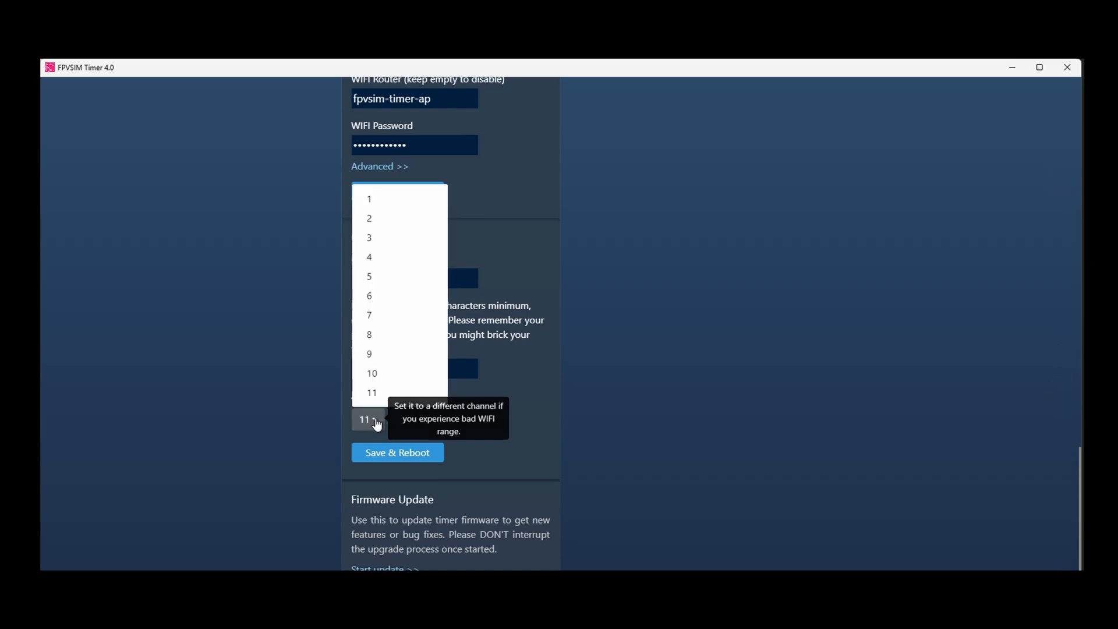
click(370, 393)
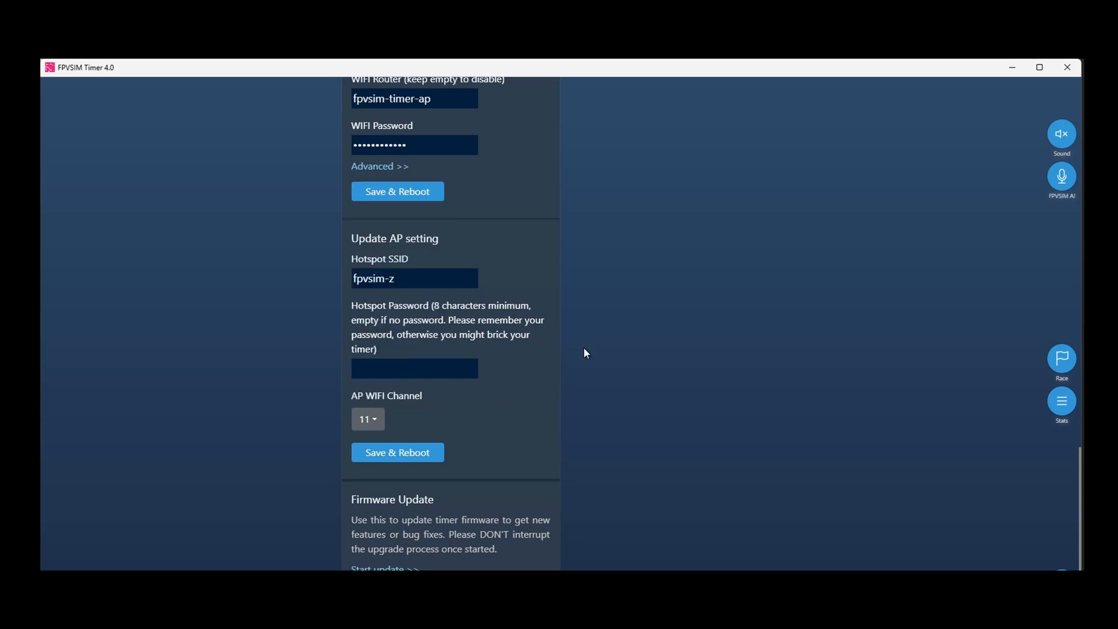
scroll(down, 3)
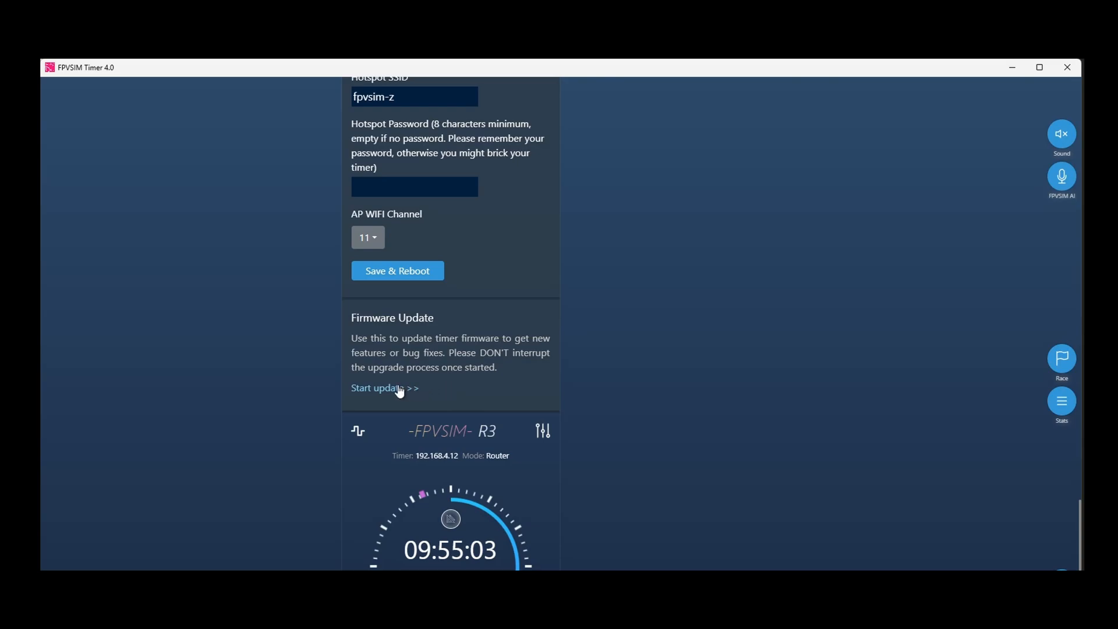
Step: Start R3's firmware update to show the ElegantOTA firmware/filesystem upload form
scroll(down, 3)
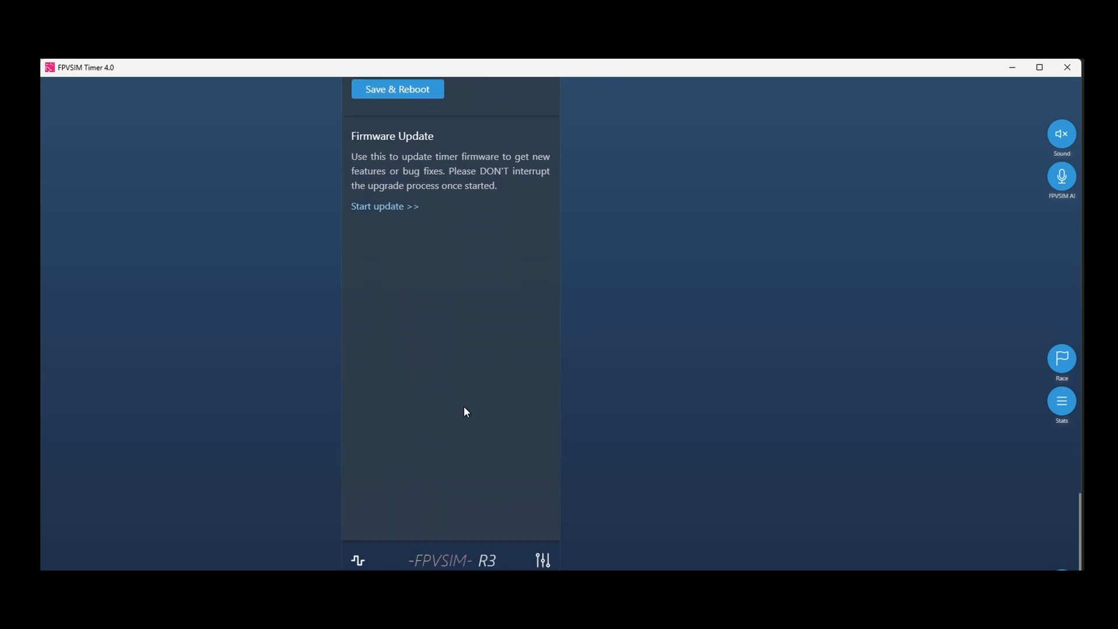
click(384, 206)
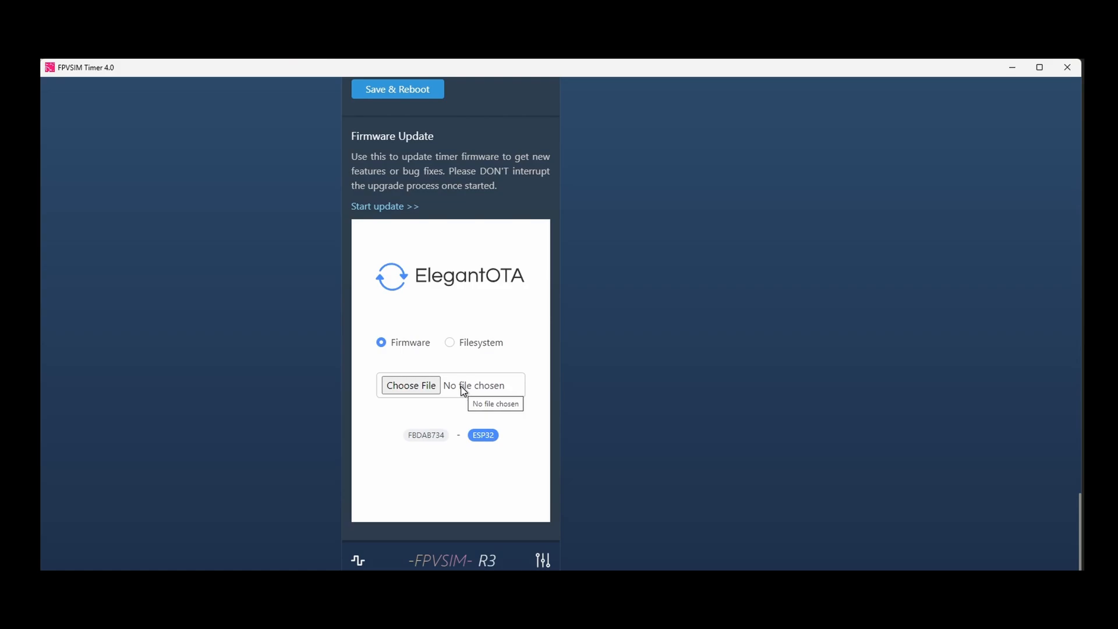
mouse_move(530, 363)
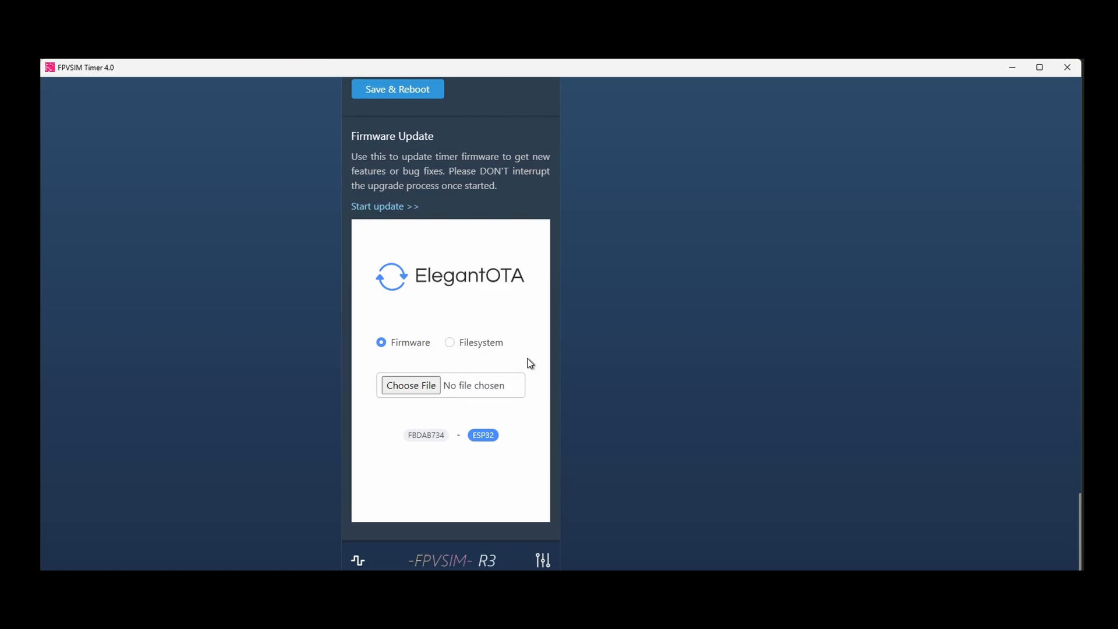
mouse_move(507, 343)
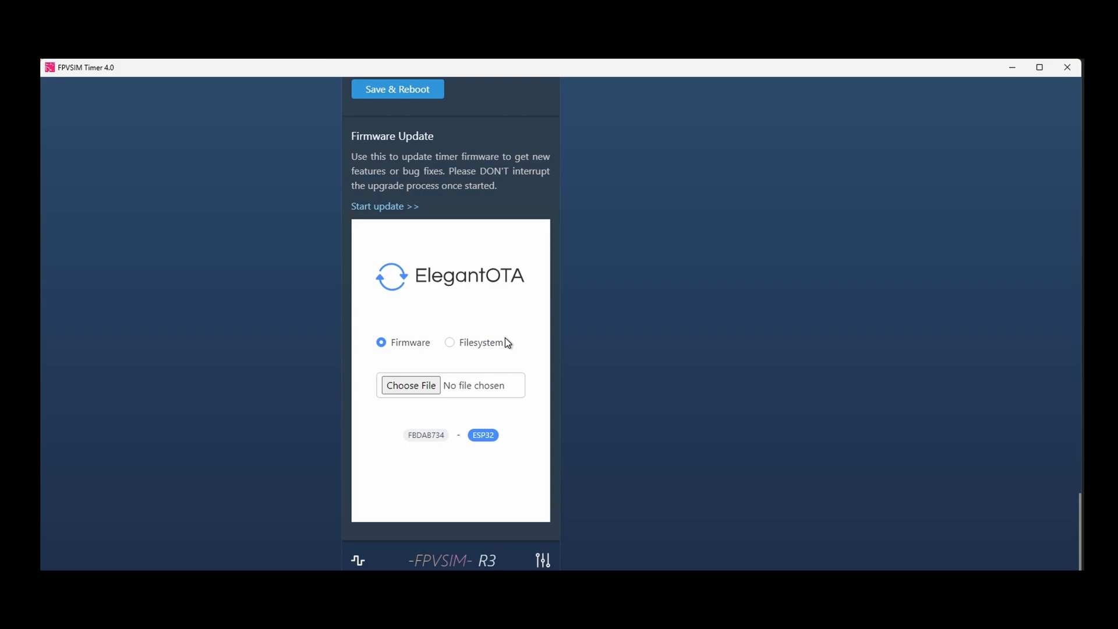